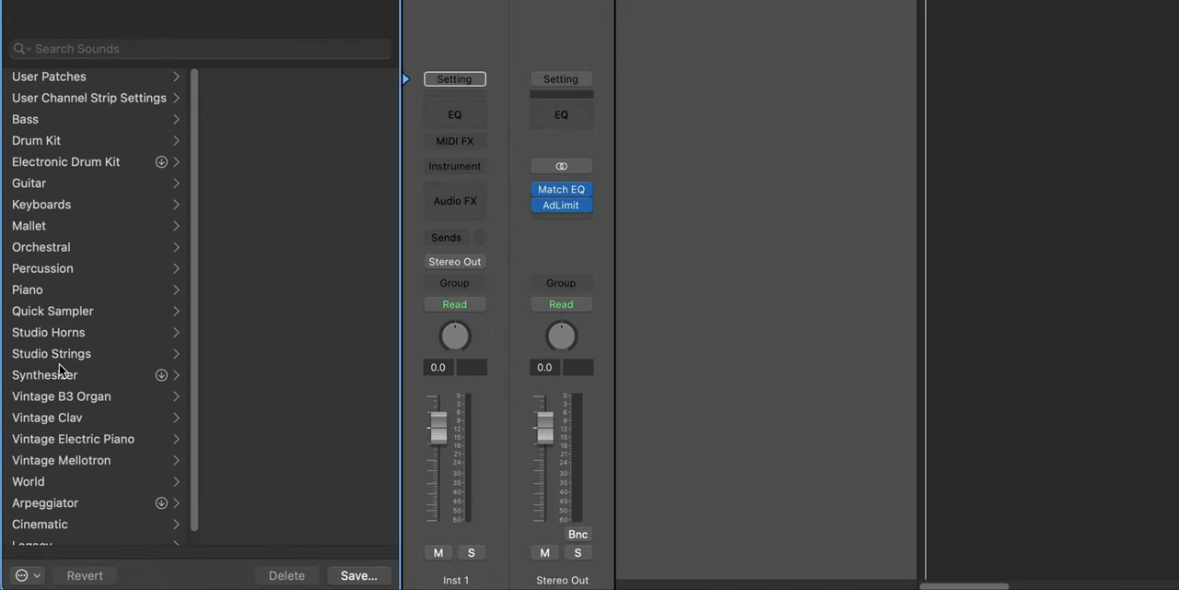
Load the Vintage Electric Piano > Deluxe Modern patch on the first track
click(72, 438)
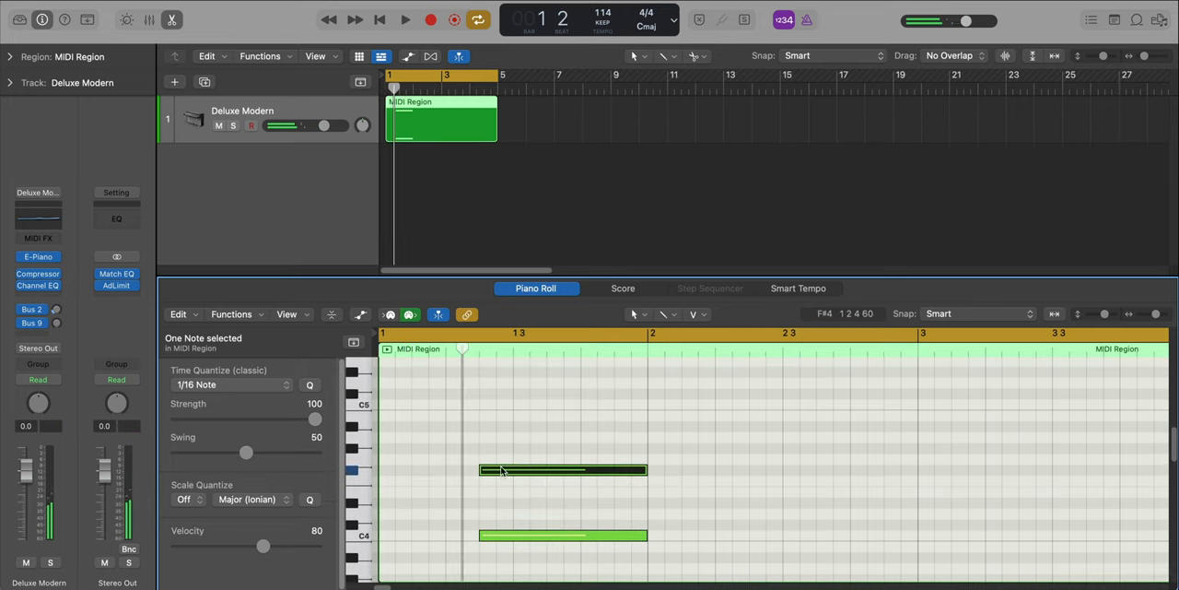
Option-drag a copy of the three-note chord later into bar 2 and adjust its pitches
click(405, 18)
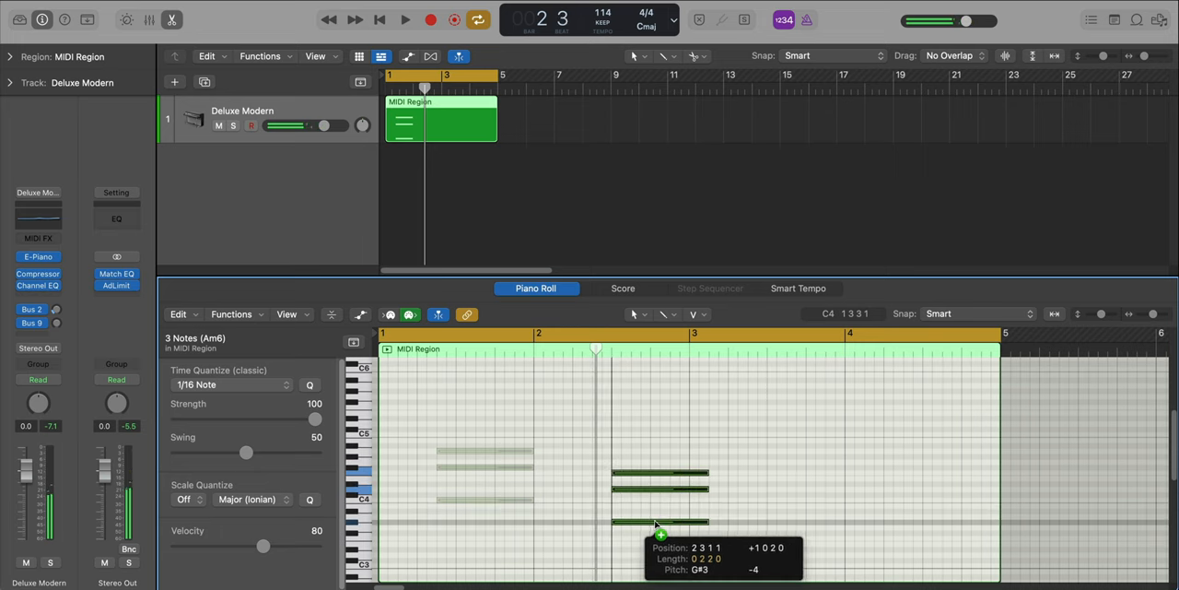
drag(658, 525, 654, 518)
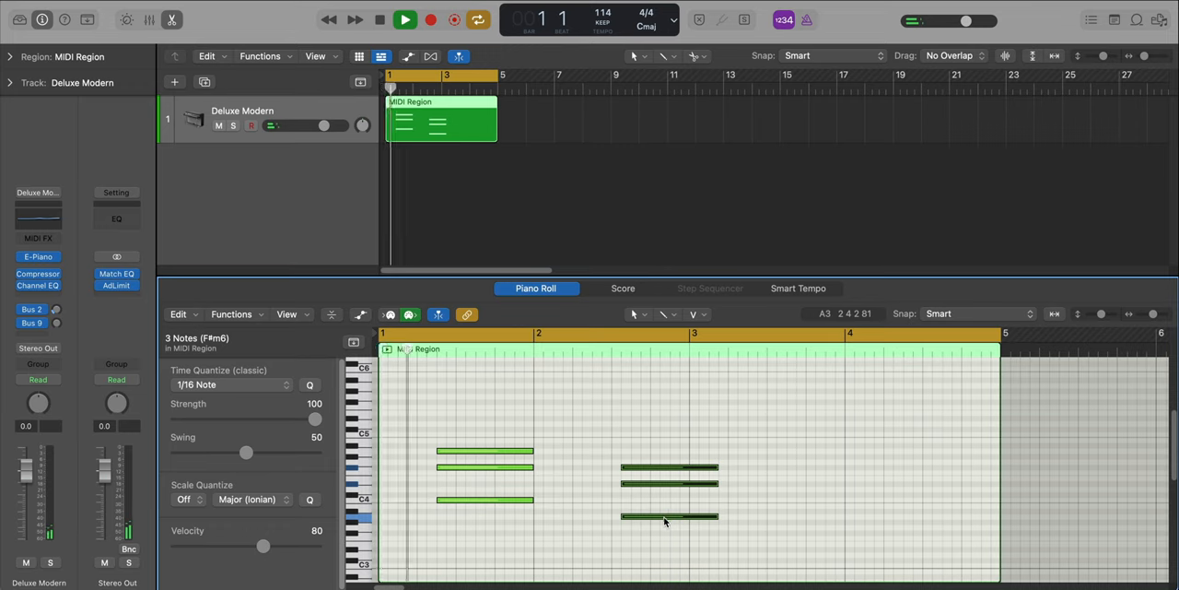
click(404, 18)
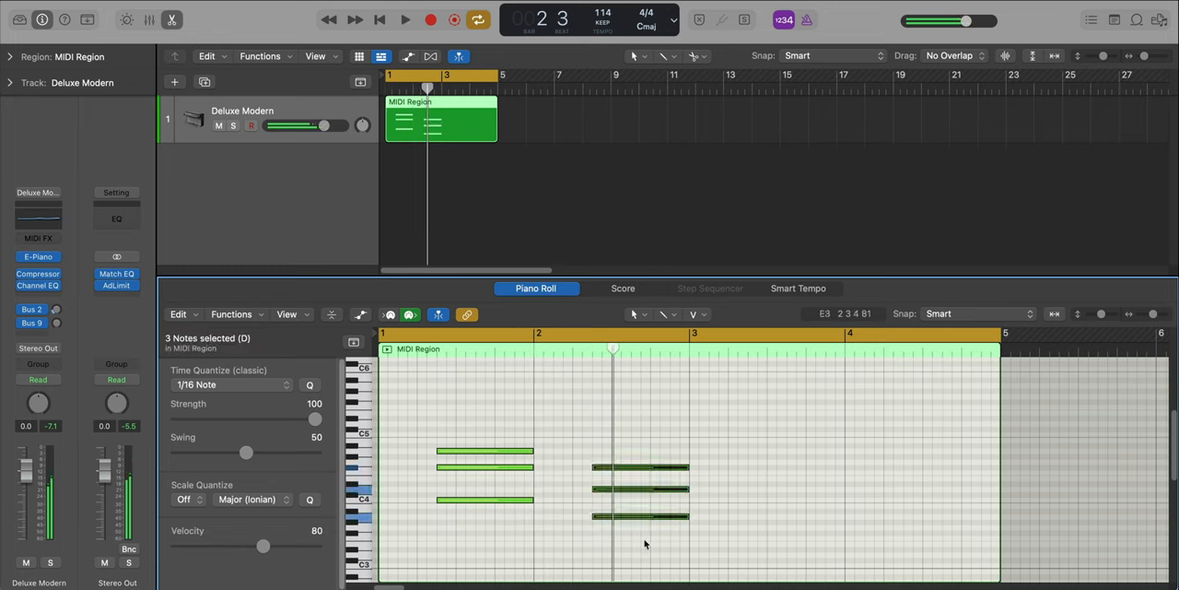
click(406, 20)
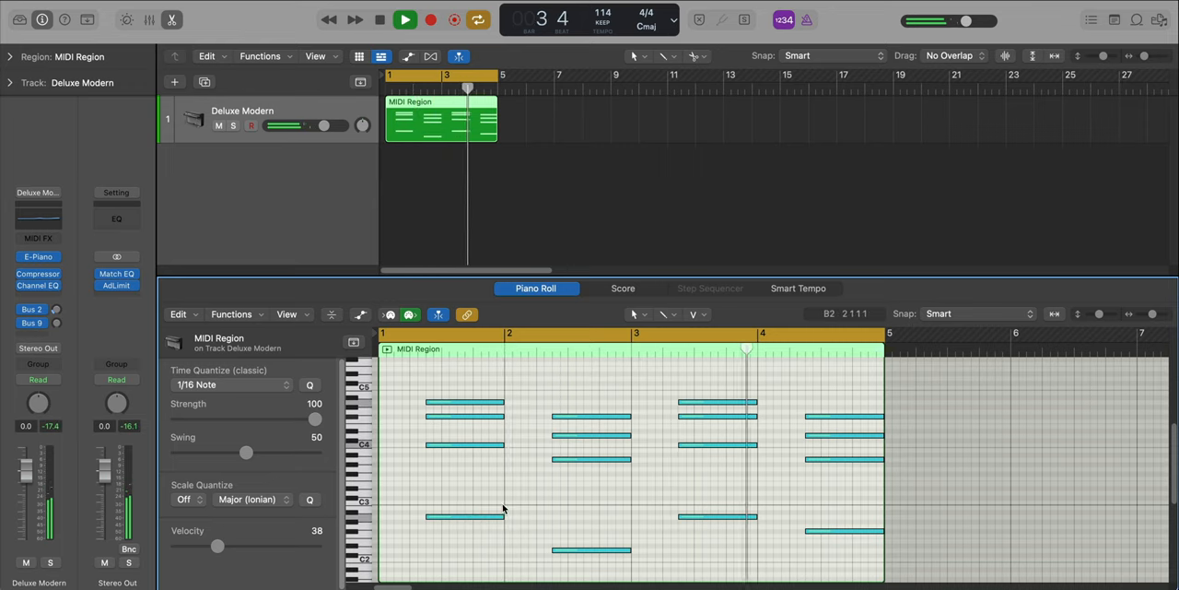
Draw the remaining chords across bars 1–4 and lower the note velocity to 38
click(379, 19)
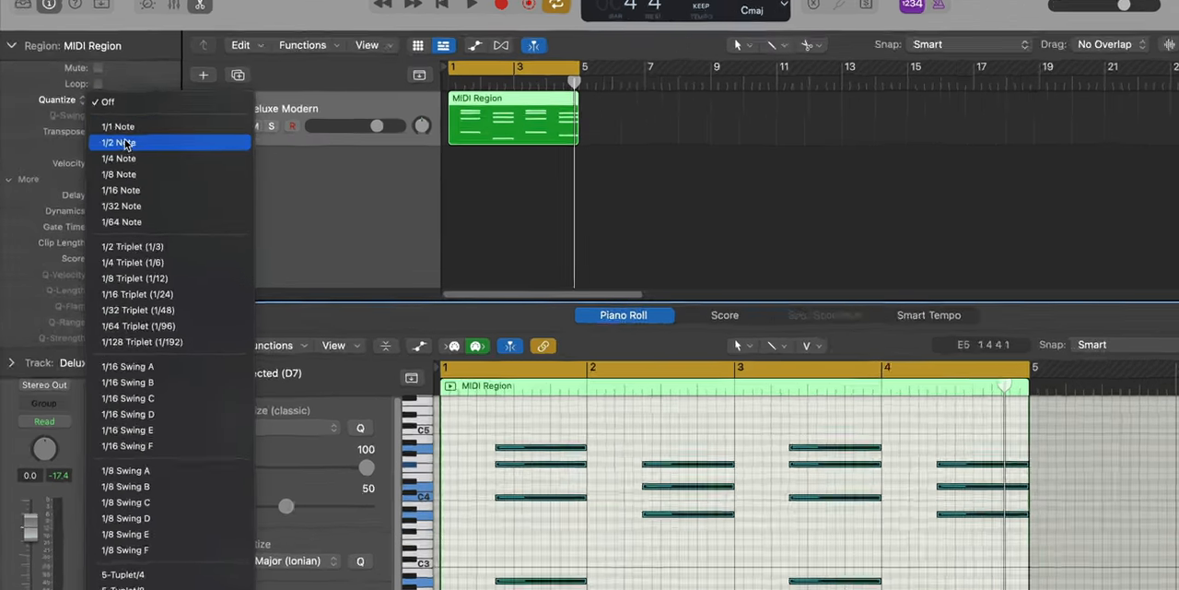
Set the region Quantize to 1/8 Note and Q-Flam to +70 ticks
click(118, 174)
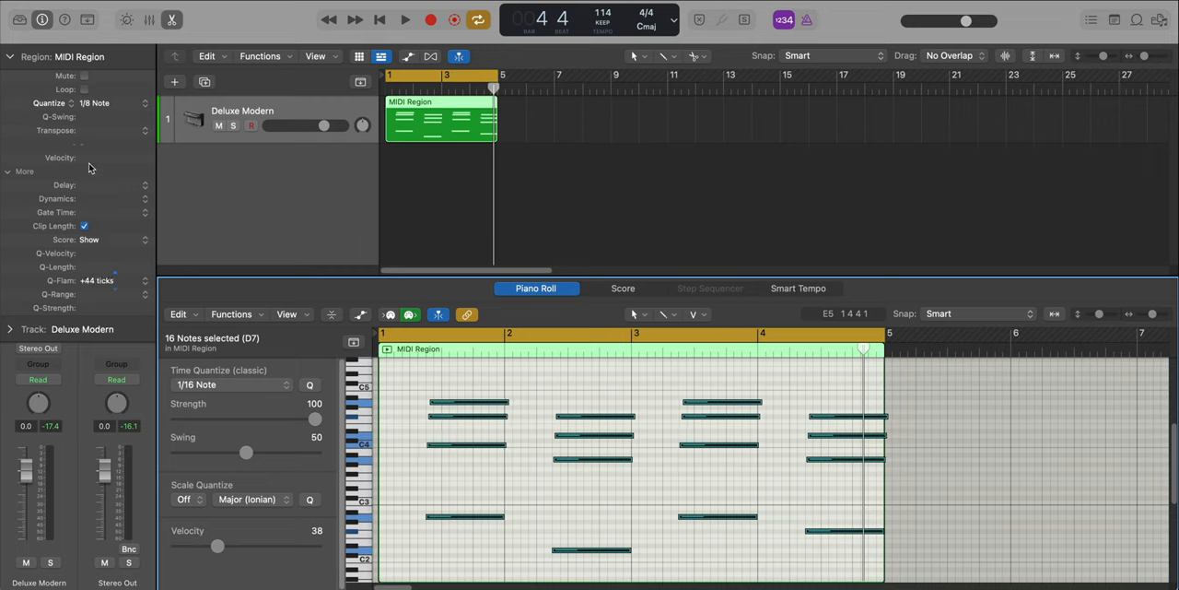
click(97, 280)
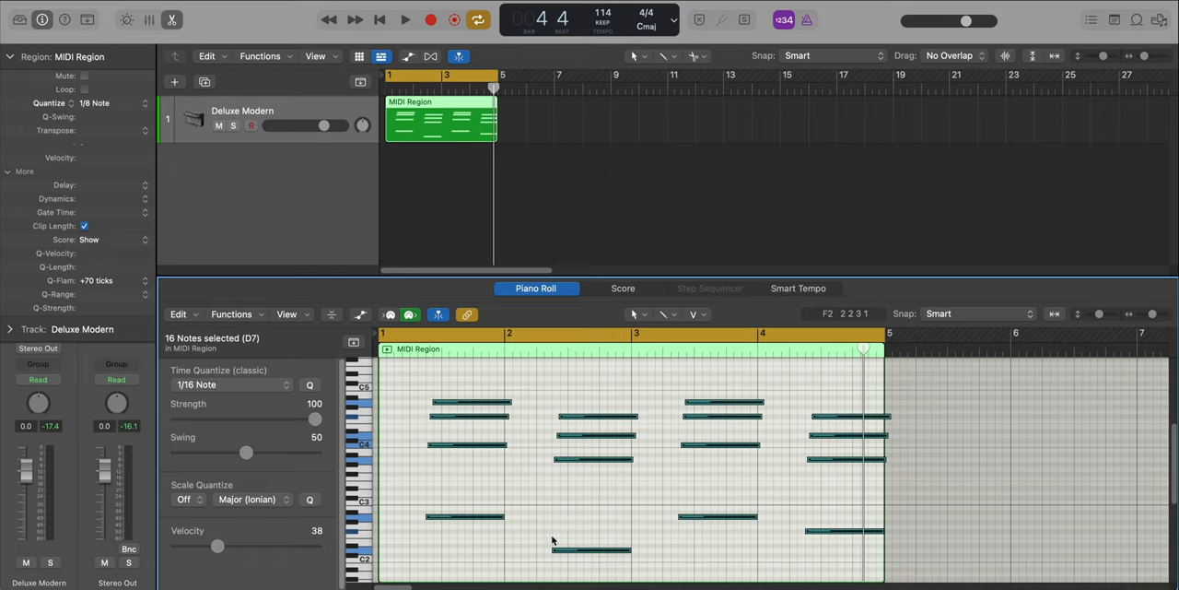
click(405, 19)
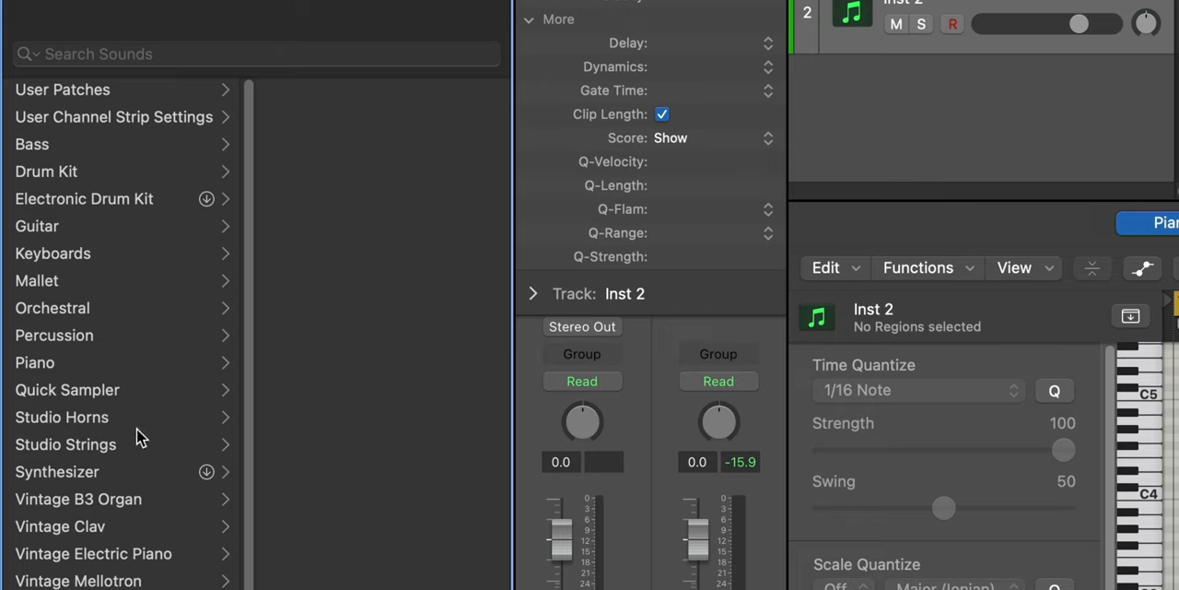
Load Orchestral > Keyboard > Celesta on Inst 2, copy the chord region to it, and solo it
click(53, 308)
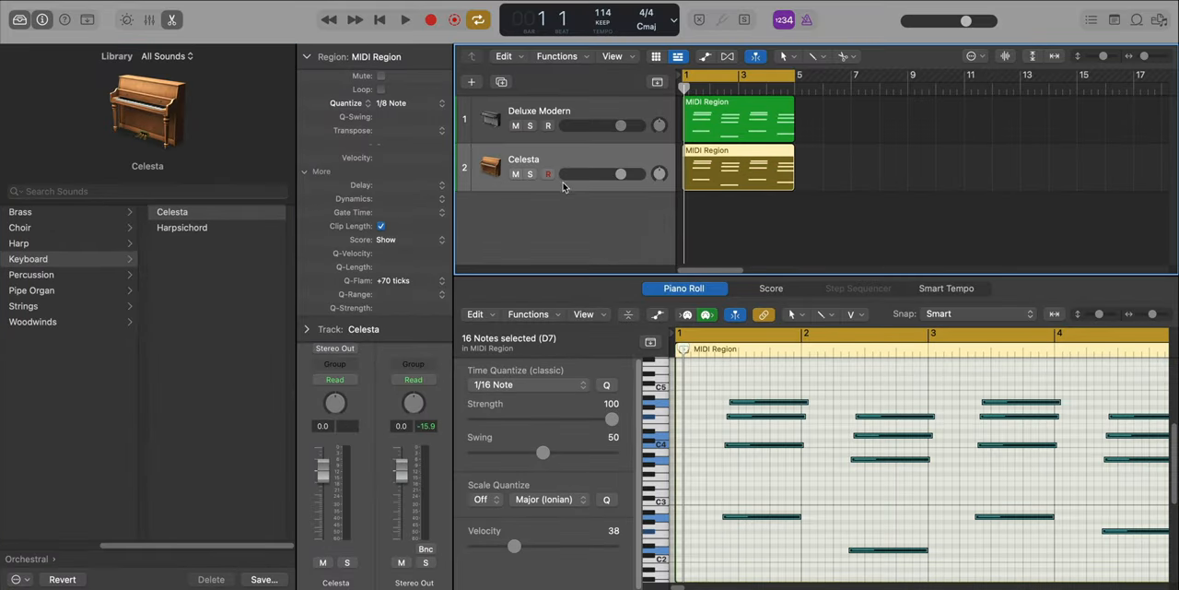
click(404, 19)
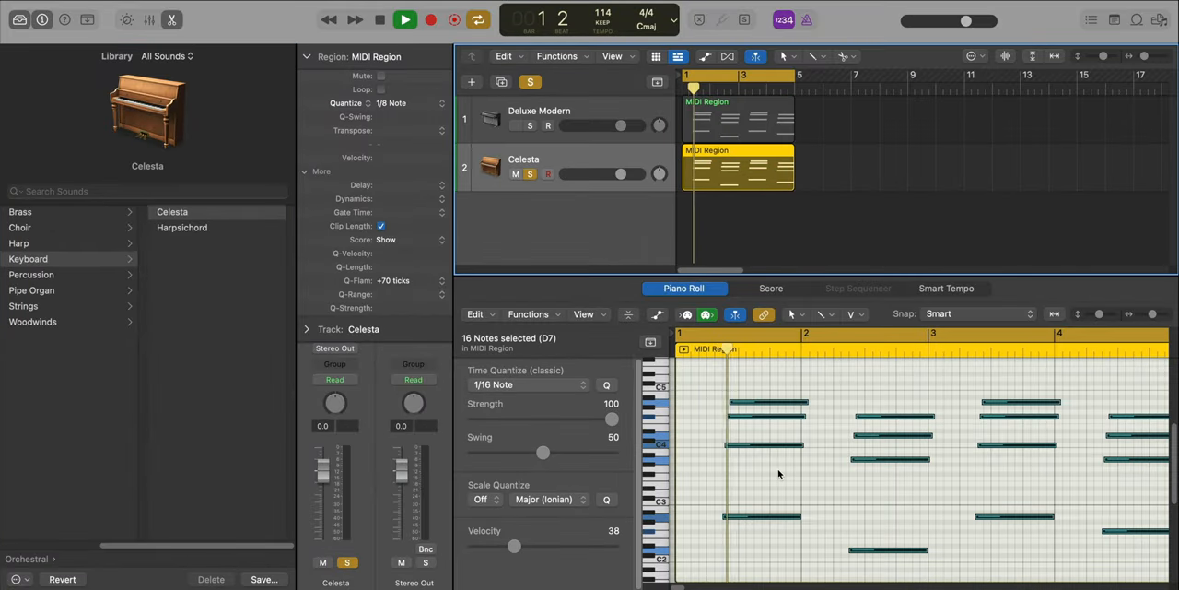
click(404, 20)
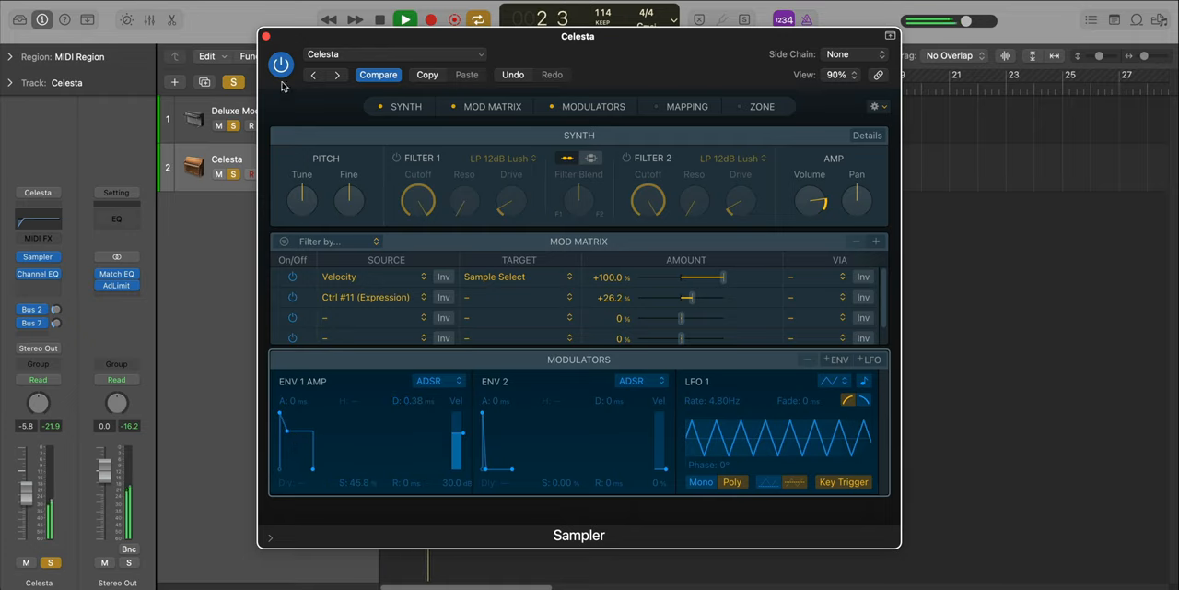
click(266, 36)
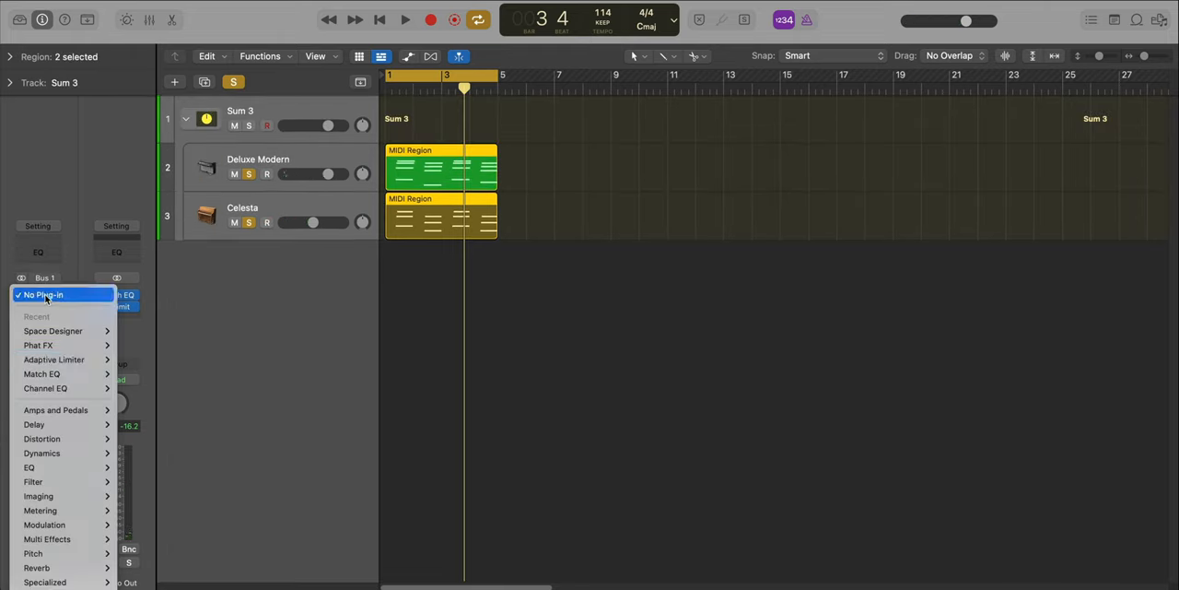
mouse_move(46, 524)
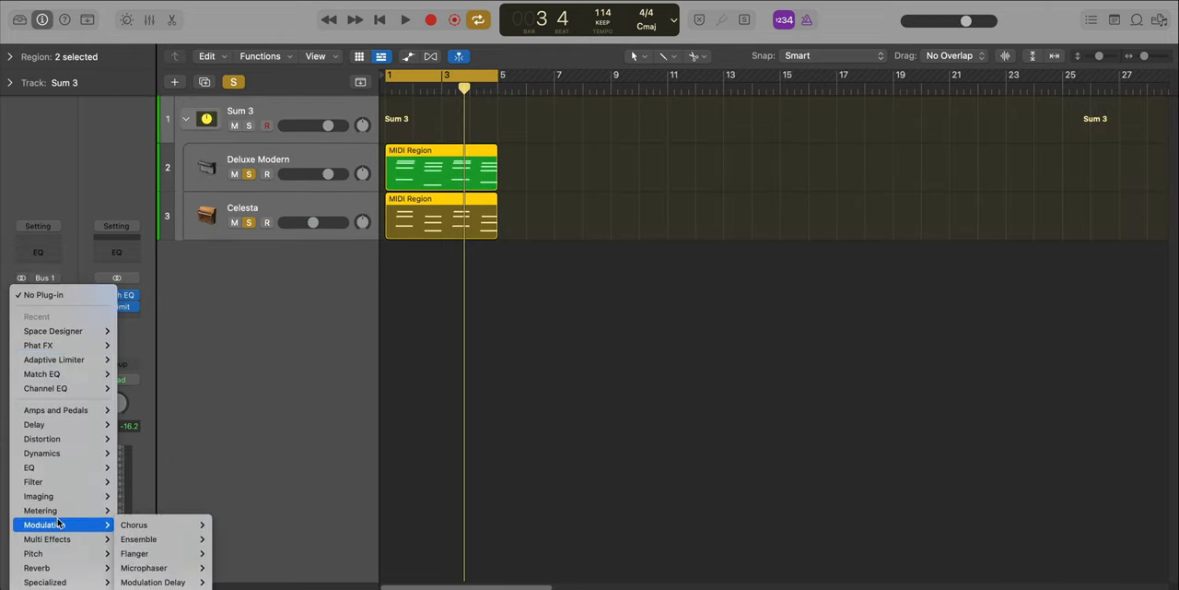
Add a Chorus with the Mega Wide Chorus preset on Sum 3 and adjust its Mix
click(134, 524)
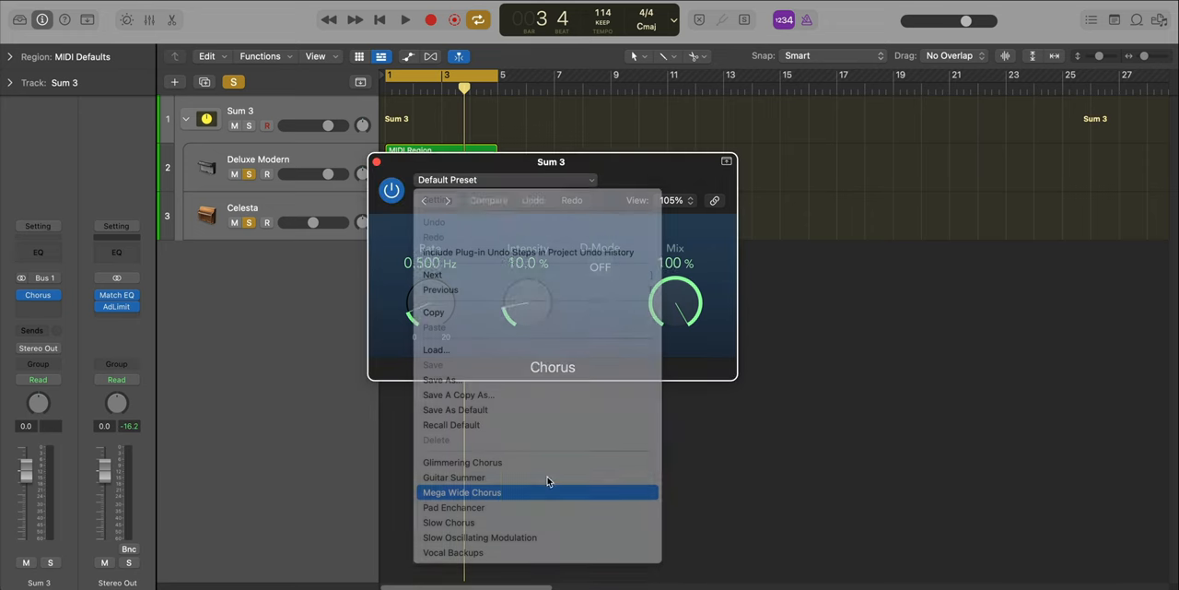
click(461, 492)
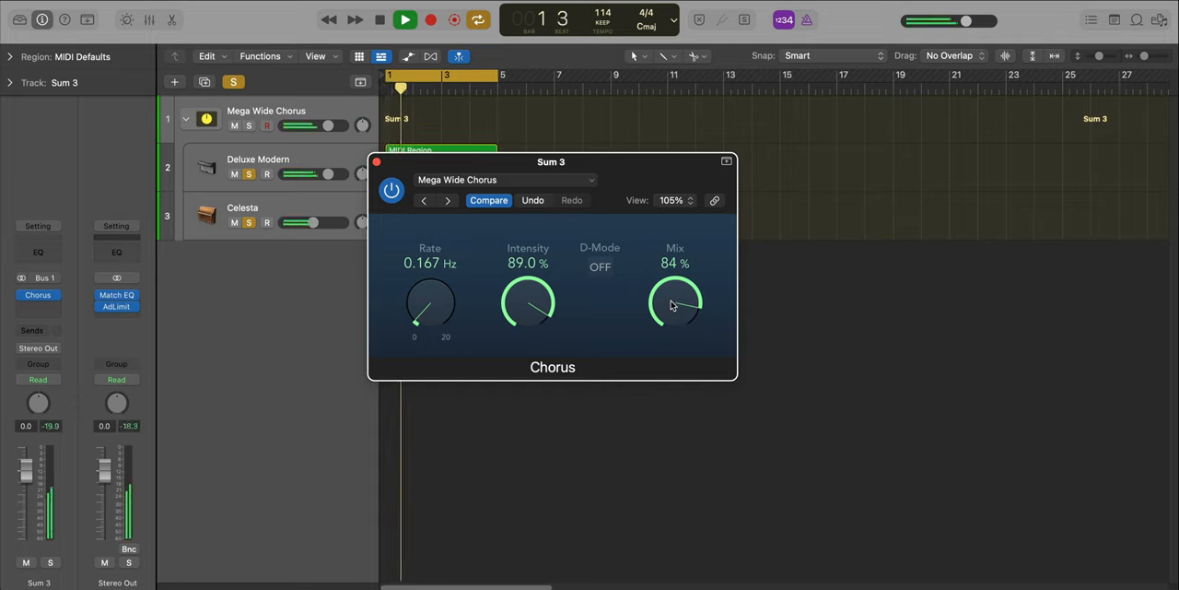
drag(674, 304, 675, 332)
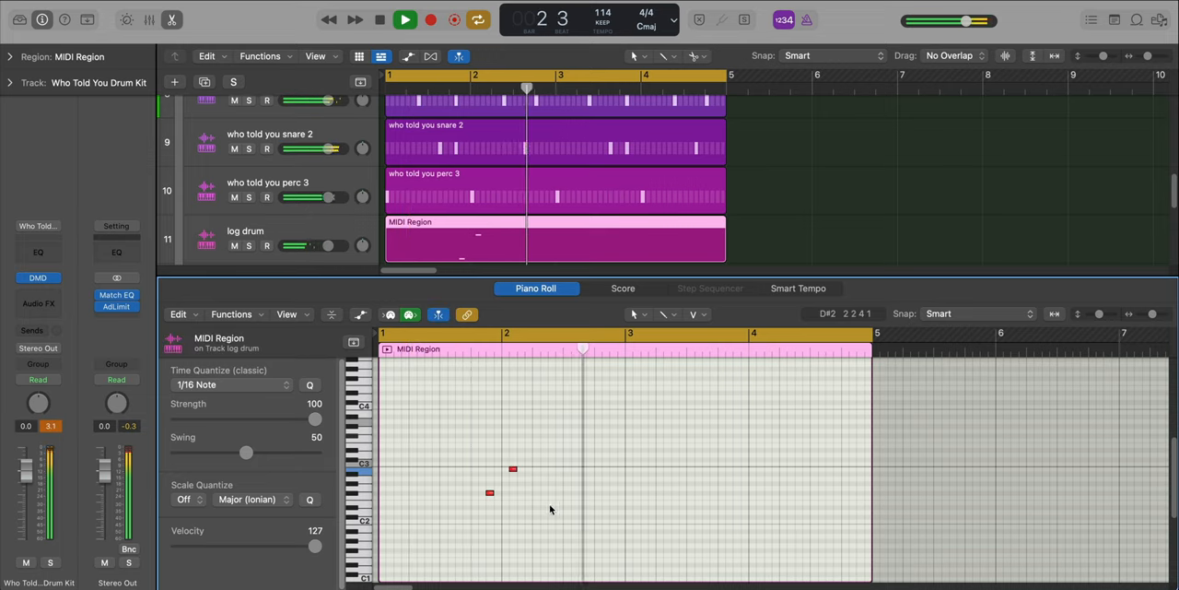
Create a pattern region on 'who told you vox 1' with a 32-step length
click(709, 288)
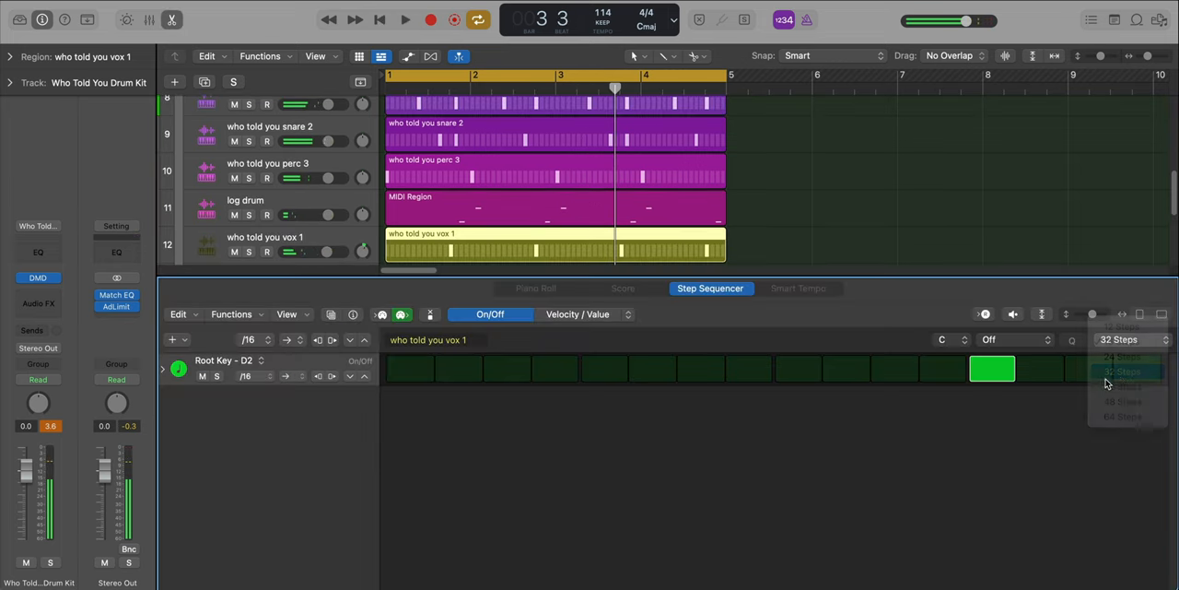
click(404, 20)
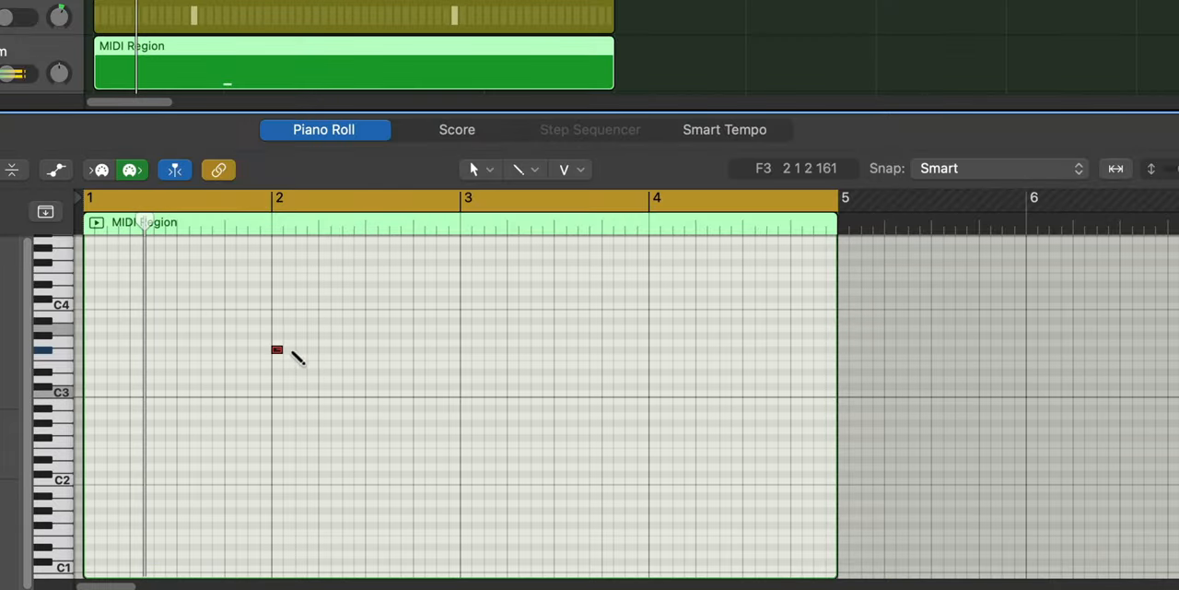
Pencil log drum notes around C2–D2 in bar 2 of the new region
click(302, 348)
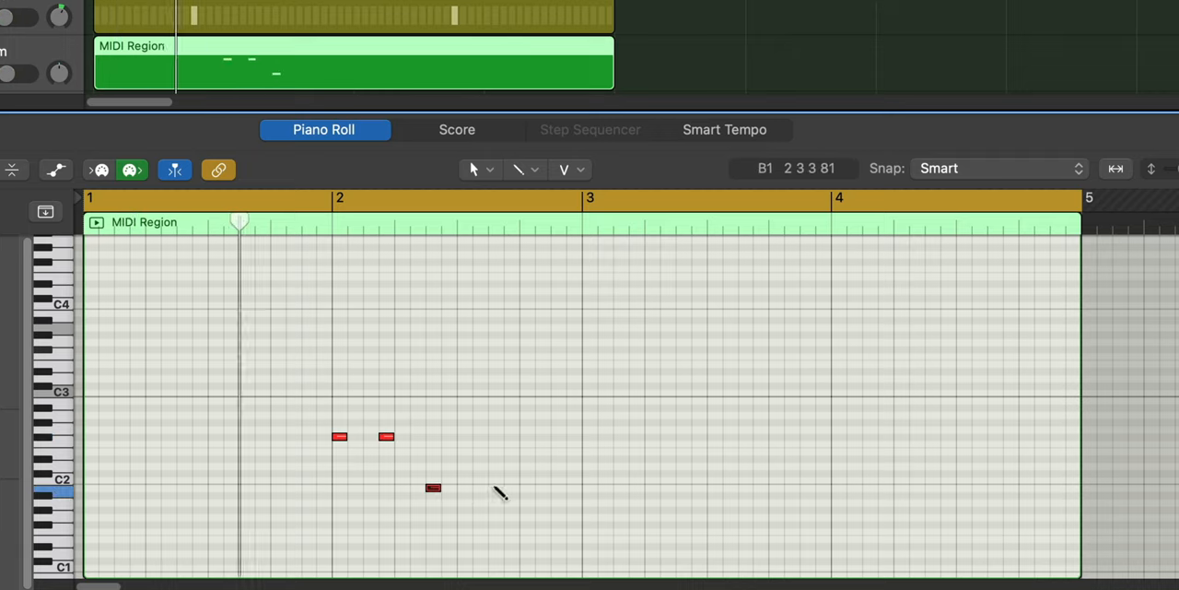
click(495, 486)
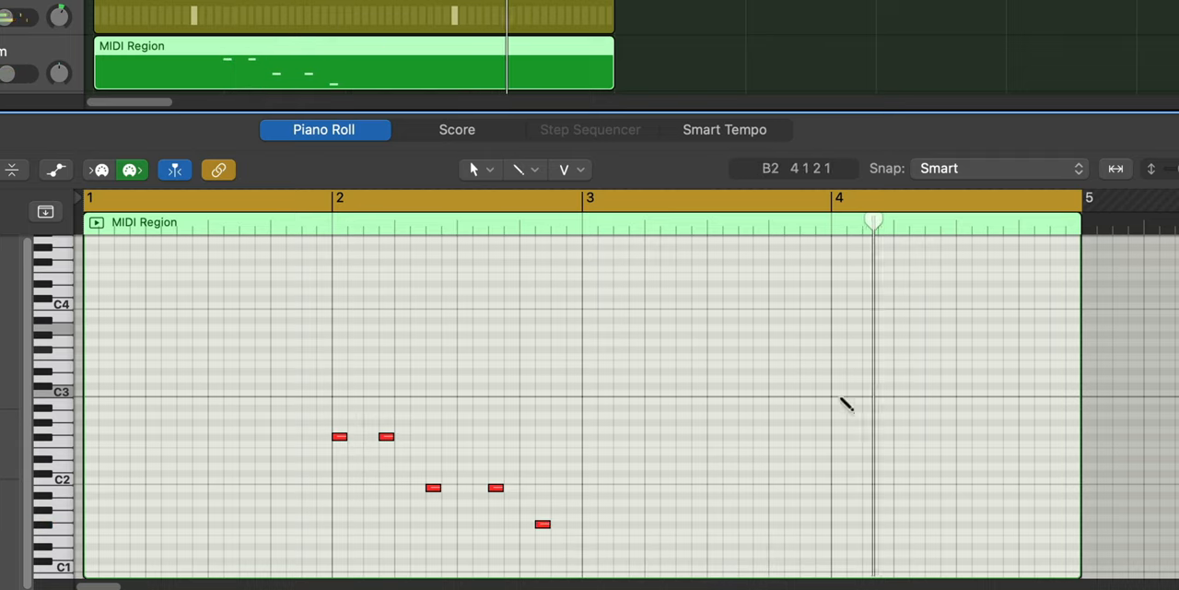
click(838, 435)
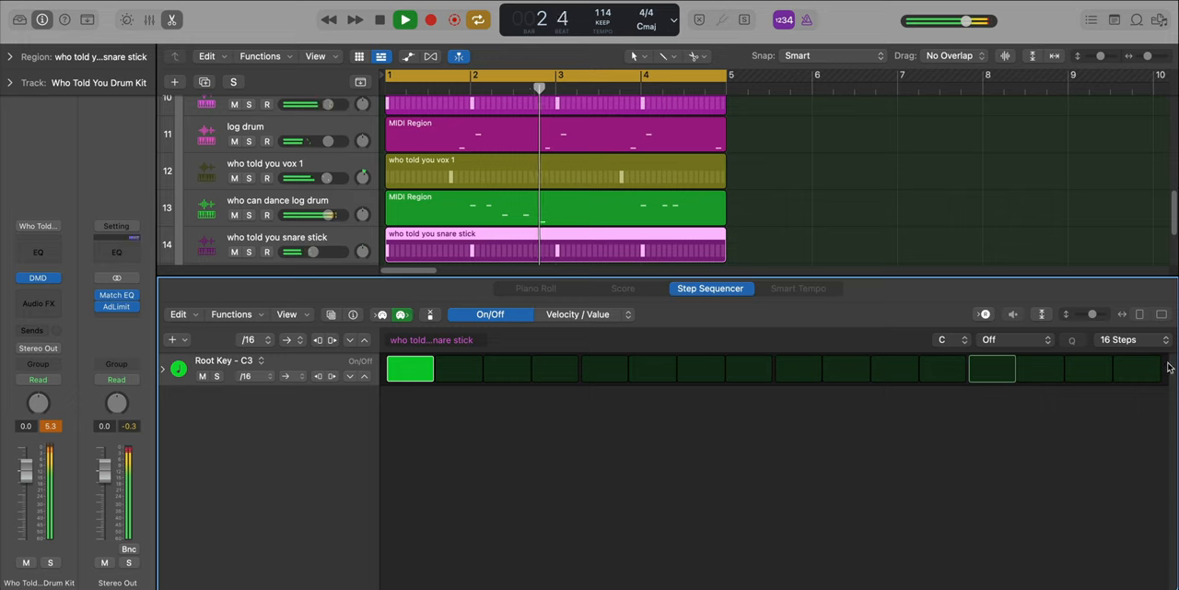
Make the snare stick pattern 64 steps with a toggled step, and change the Clave TR-808 step count
click(1130, 339)
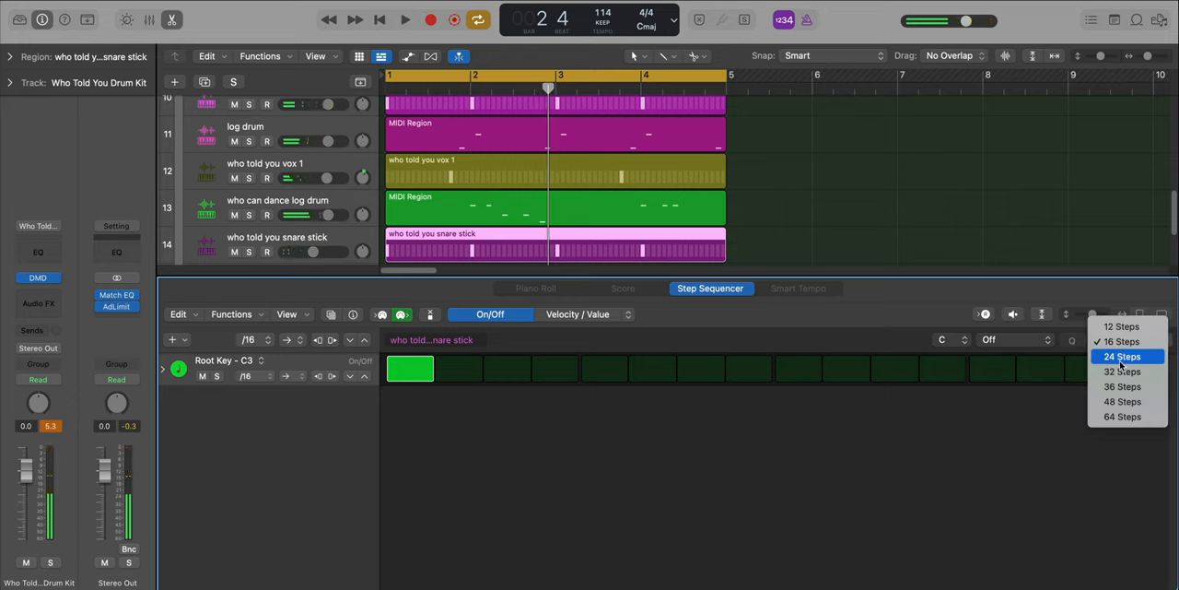
click(1122, 416)
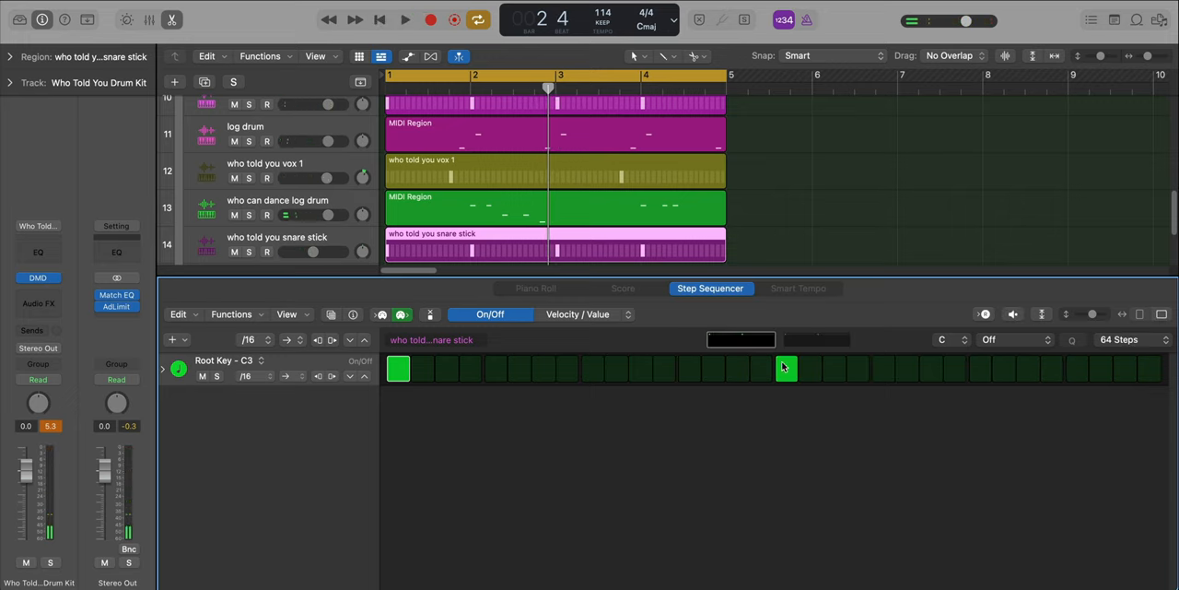
click(785, 369)
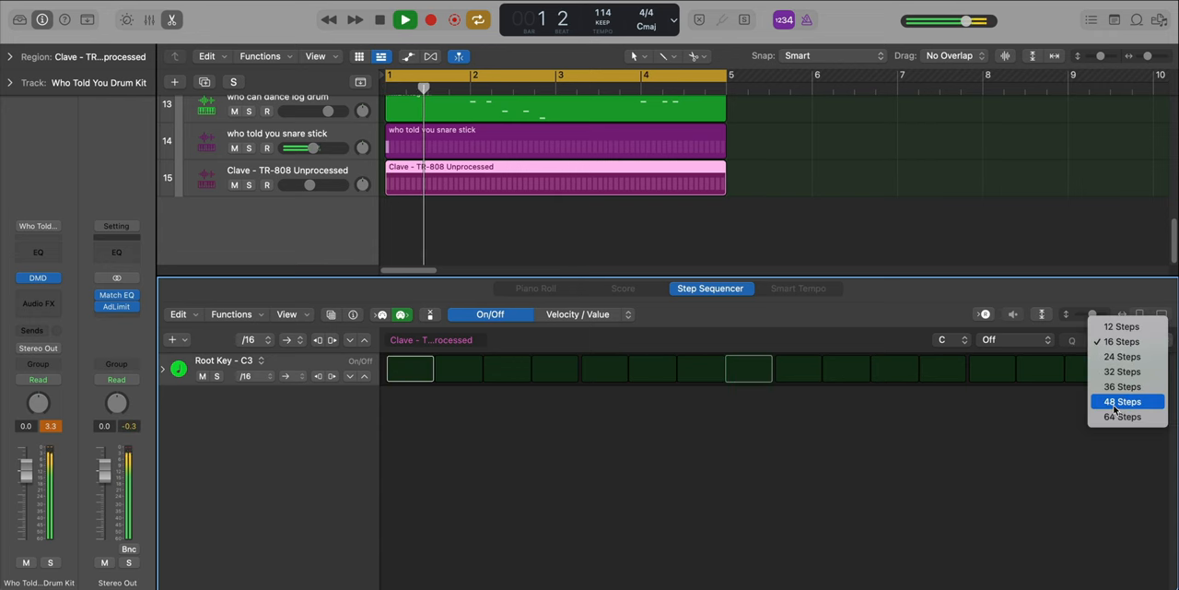
click(1122, 416)
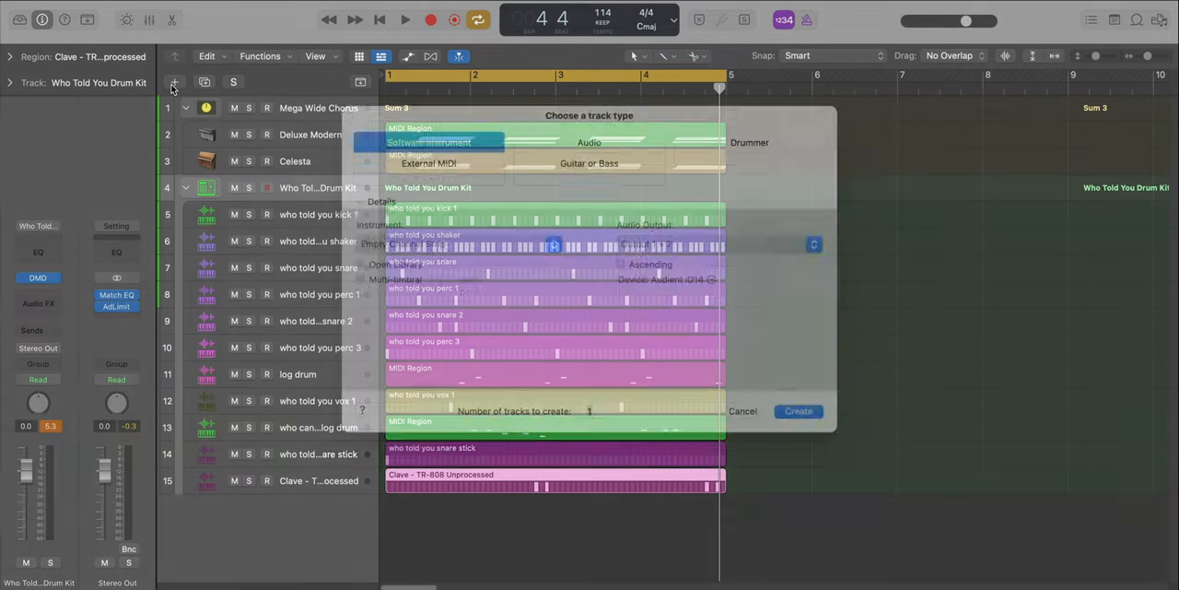
Create a Retro Synth Heavy Punch Bass track and draw a lengthened opening bass note
click(797, 410)
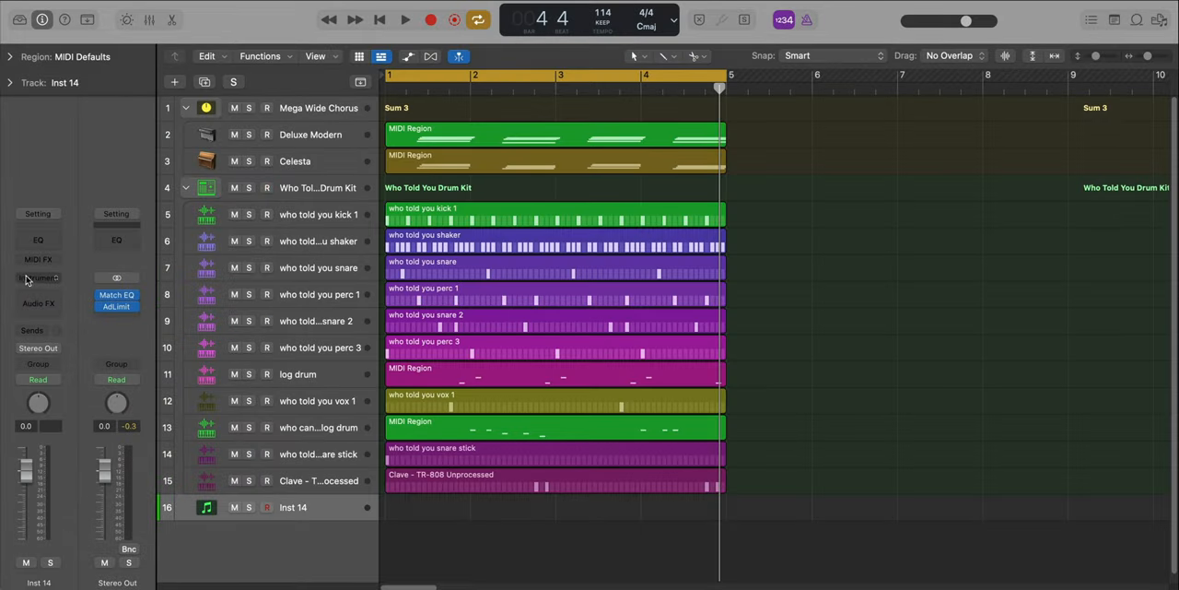
click(37, 278)
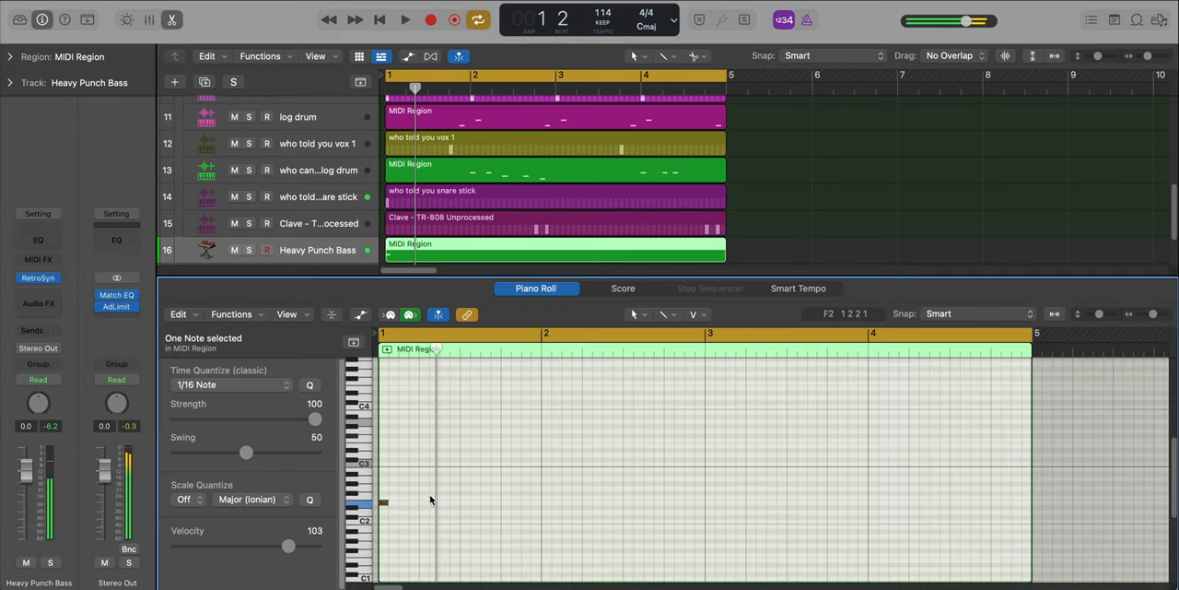
click(404, 20)
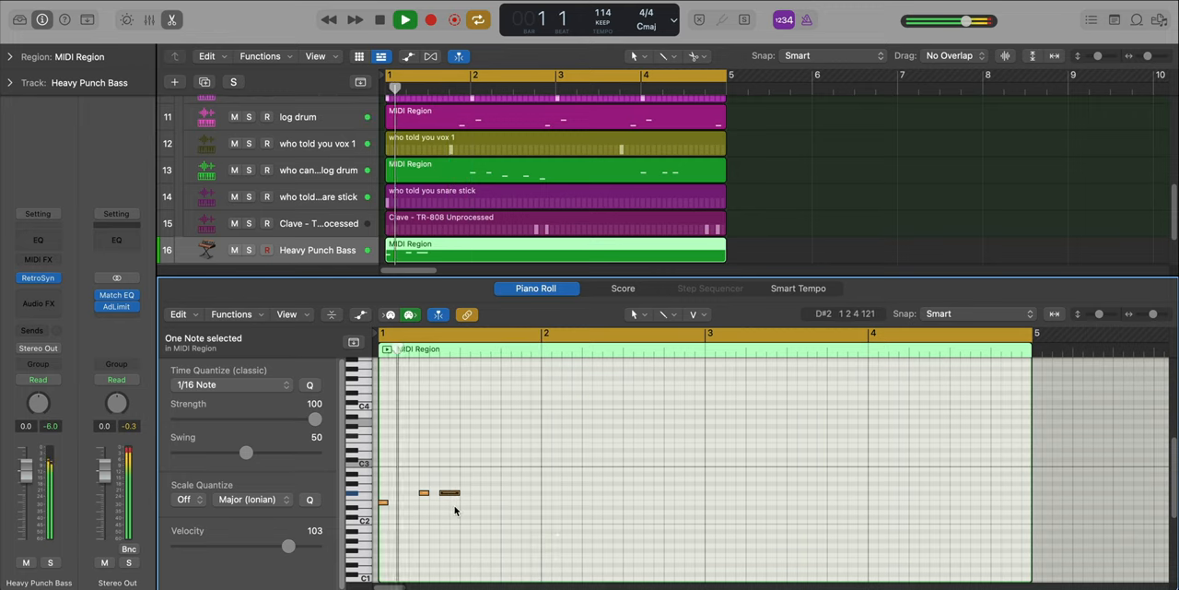
drag(450, 493, 433, 497)
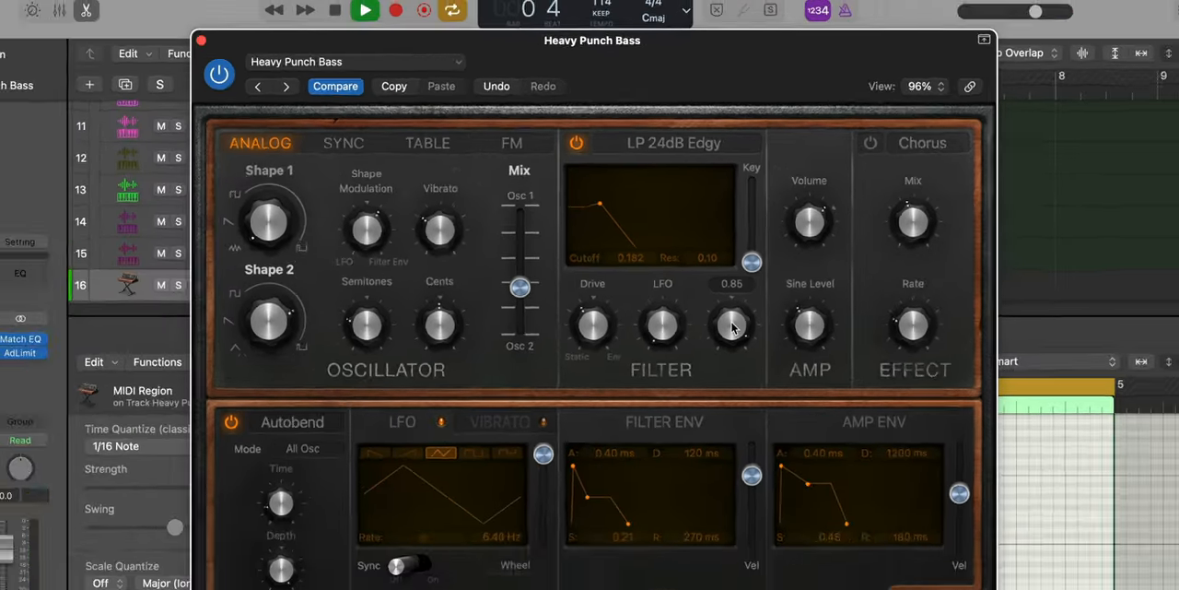
Turn a Filter section knob in Retro Synth for the Heavy Punch Bass sound
click(201, 41)
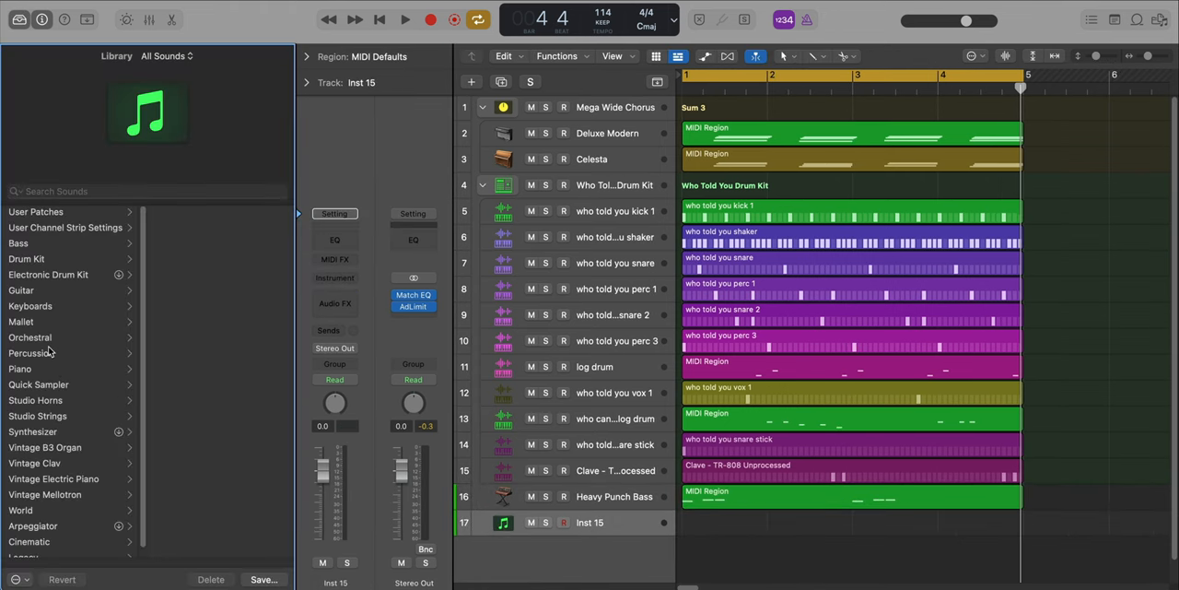
Load Orchestral > Strings > Cellos, pencil a one-bar region, and add a C3 note
click(22, 305)
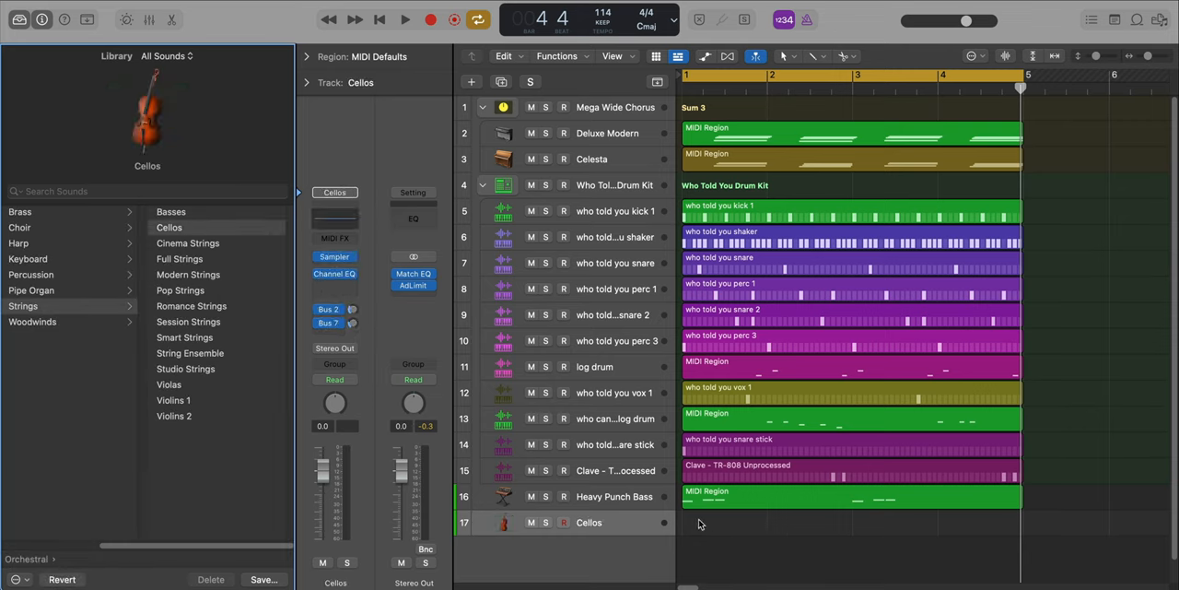
click(724, 522)
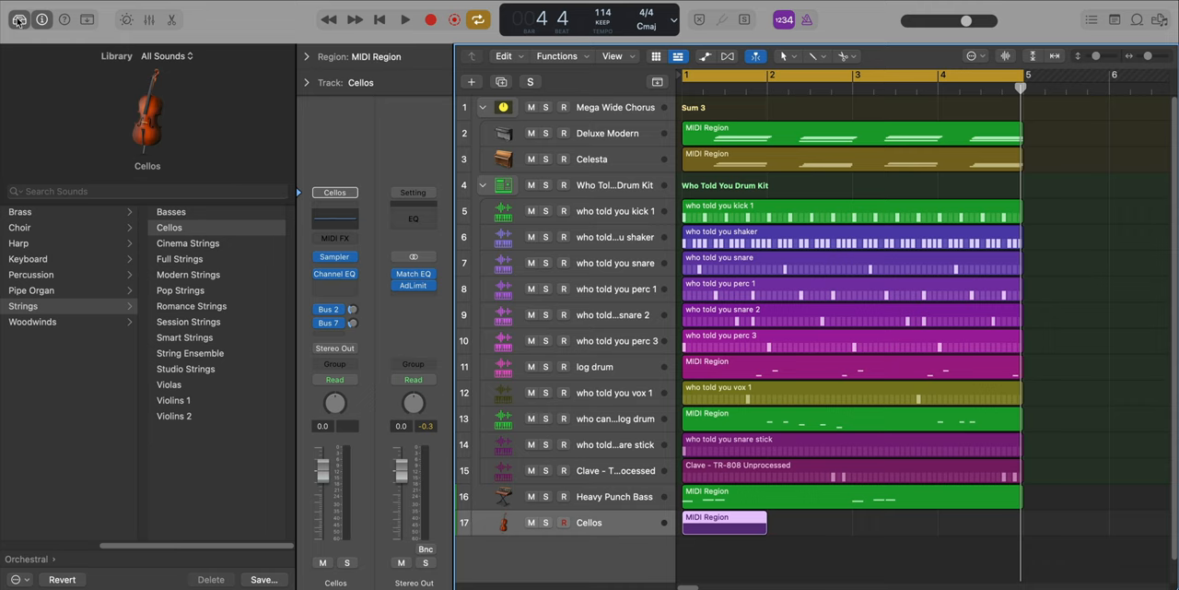
double_click(724, 522)
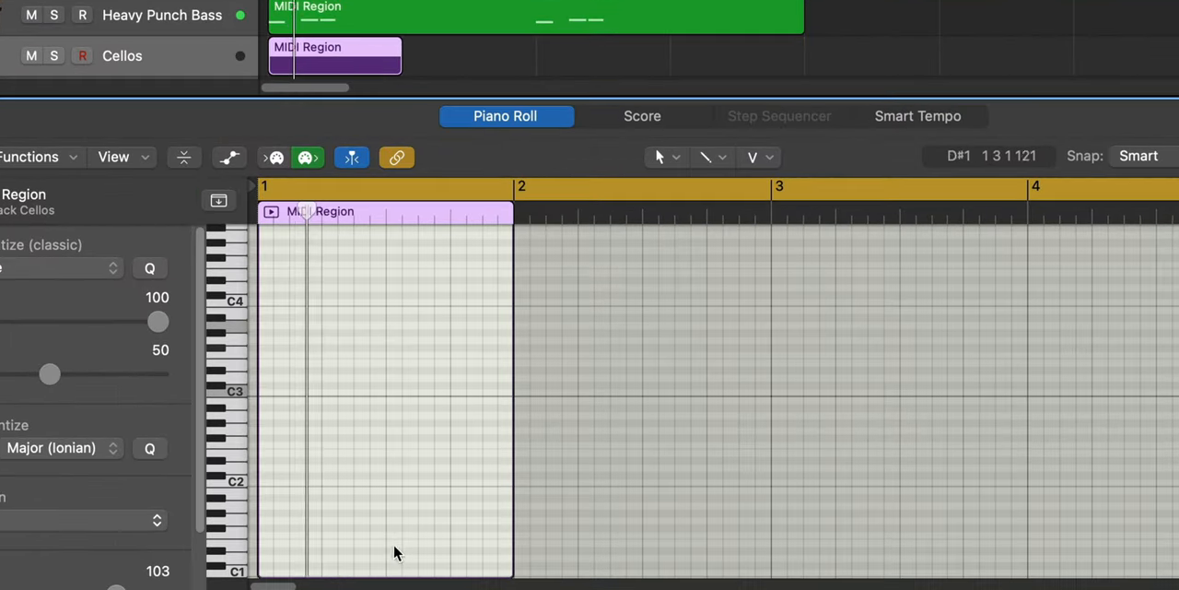
click(304, 460)
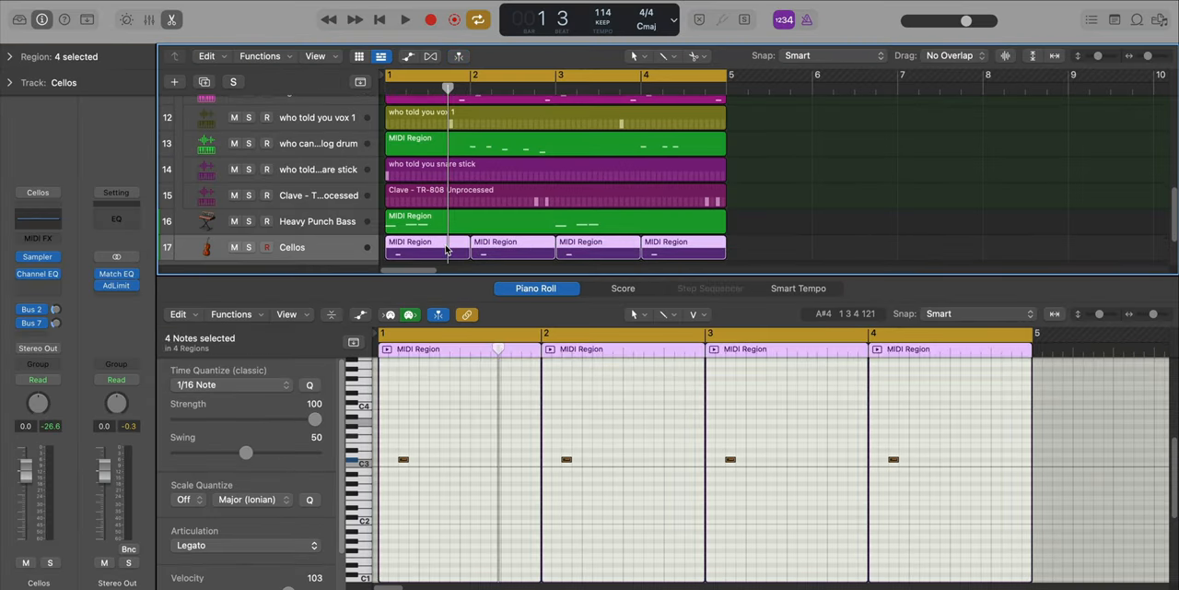
click(404, 18)
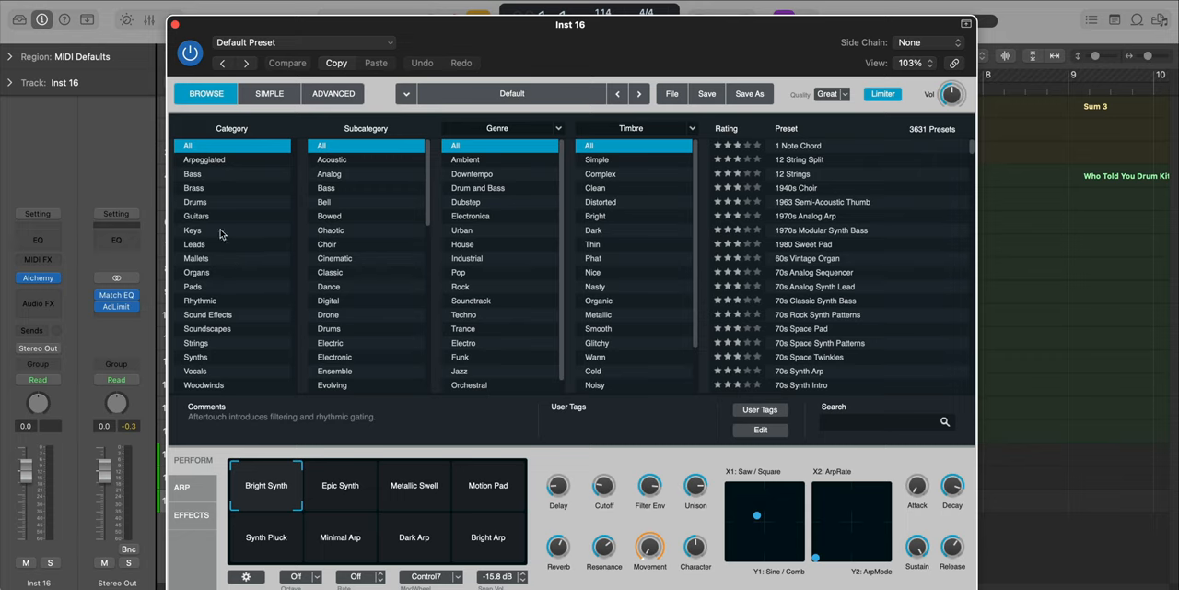
Choose Alchemy's Aurora Over Iceland preset under Keys > Electric and draw the chord's notes
click(192, 230)
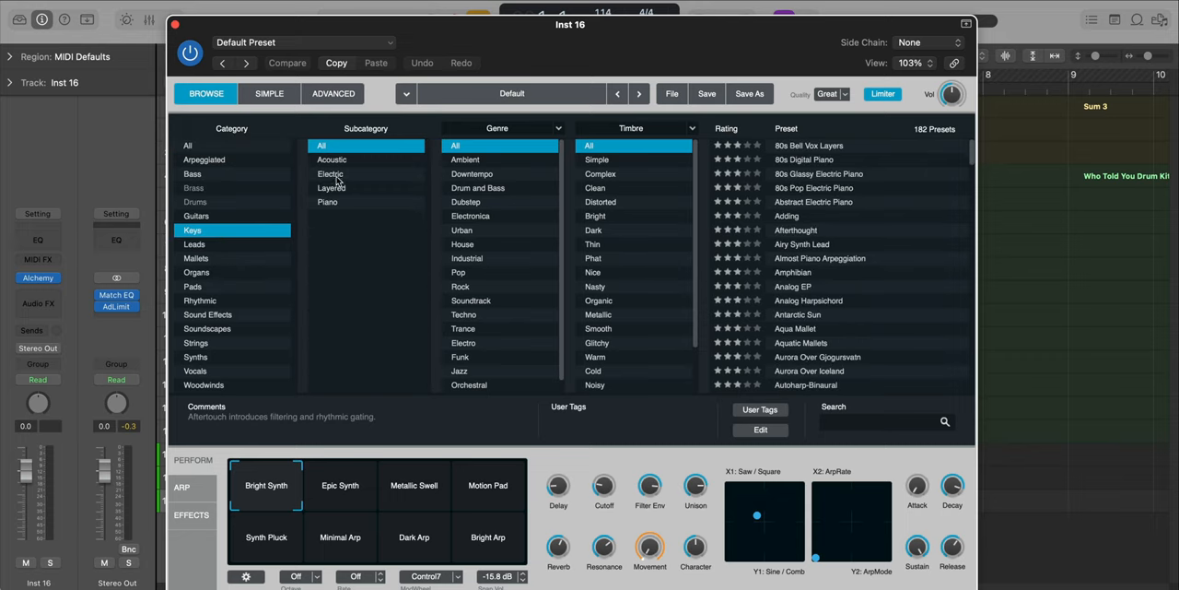
click(330, 173)
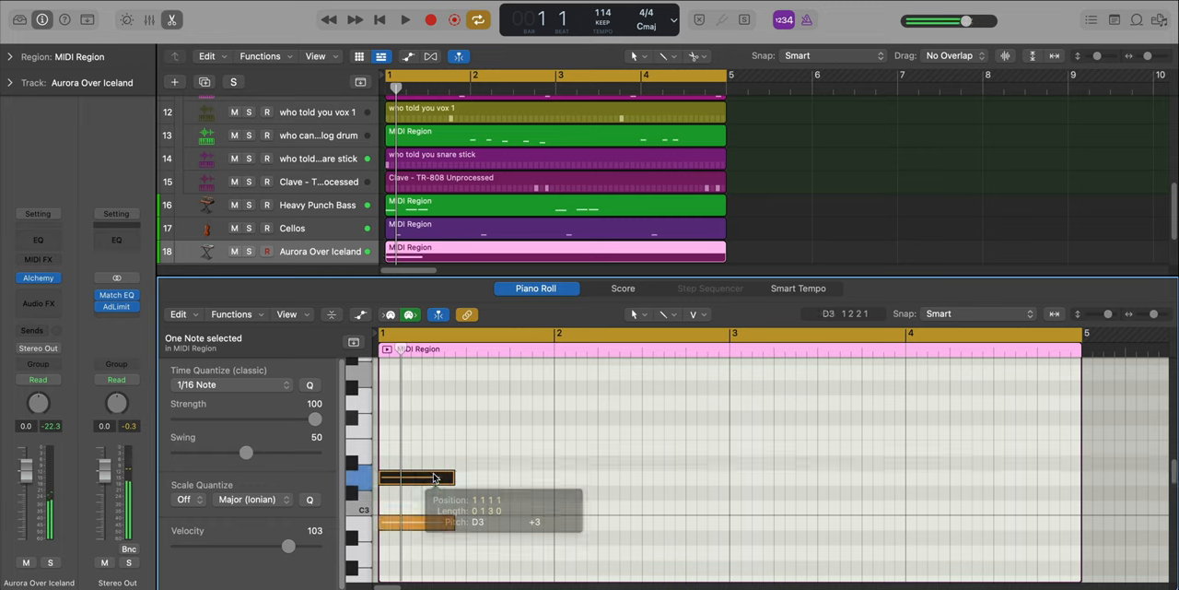
click(404, 19)
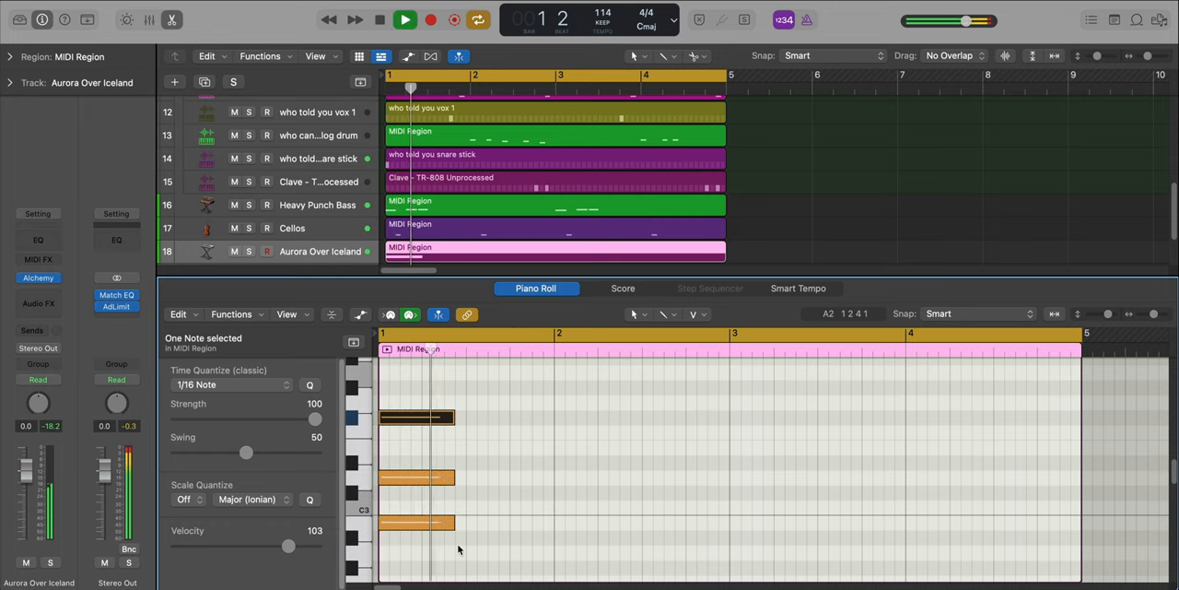